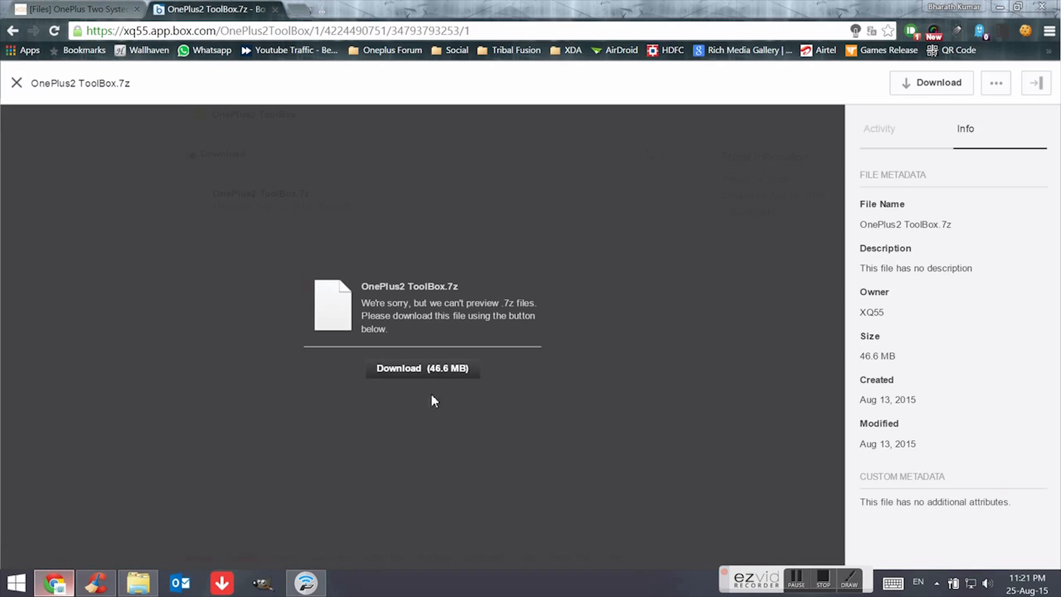
# - Download OnePlus2 ToolBox.7z (46.6 MB) from Box, bringing up the Save As prompt on the Desktop
pyautogui.click(423, 368)
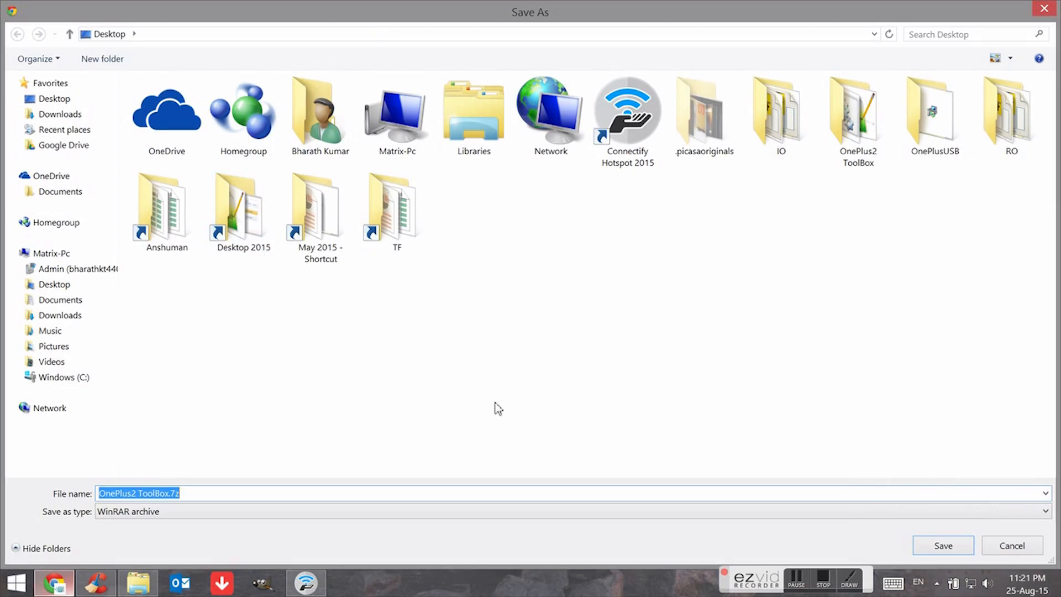